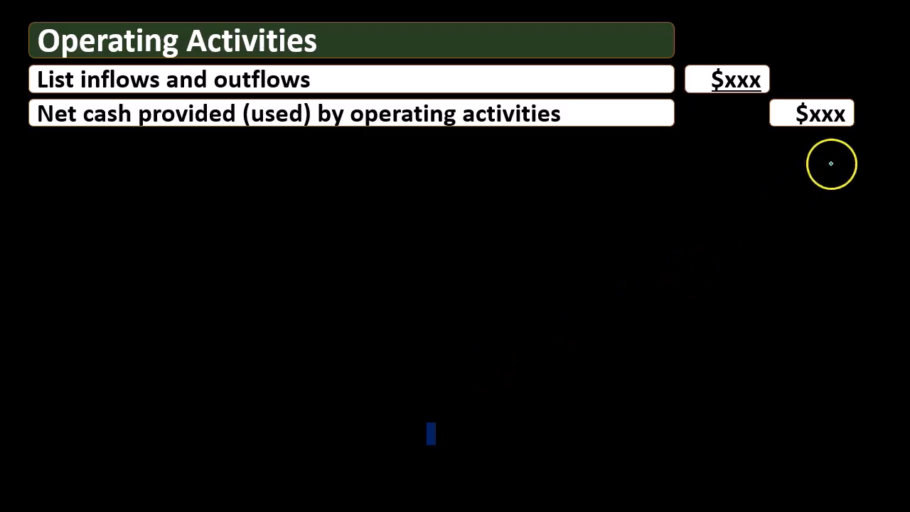
mouse_move(823, 93)
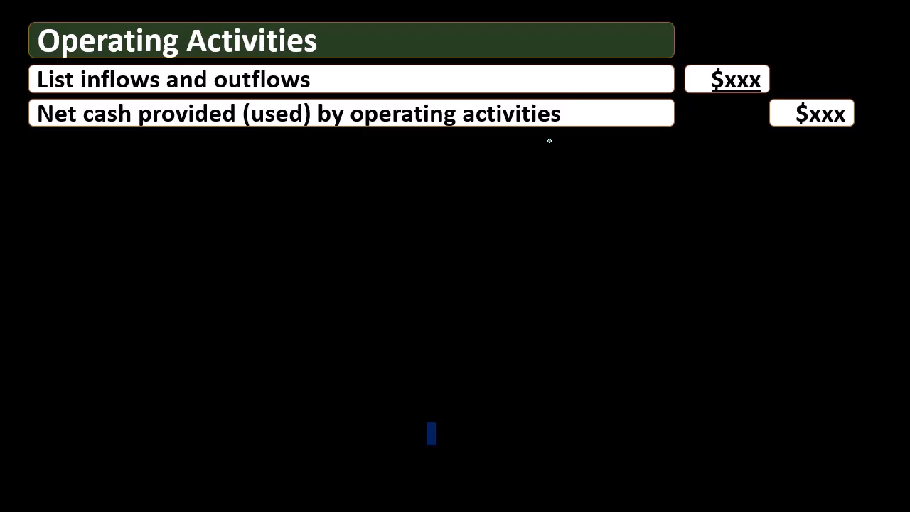
Step: Advance the animation so the next section's dark blue box appears below the net cash line
left_click(509, 332)
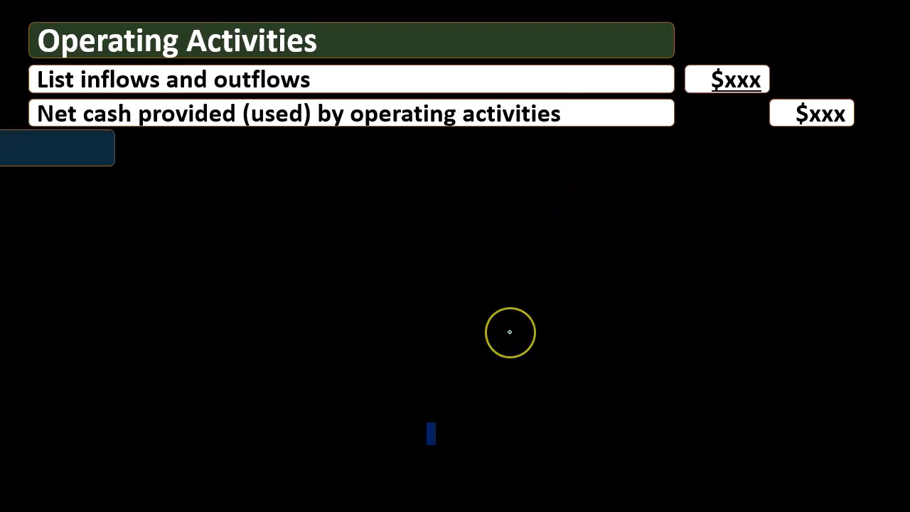